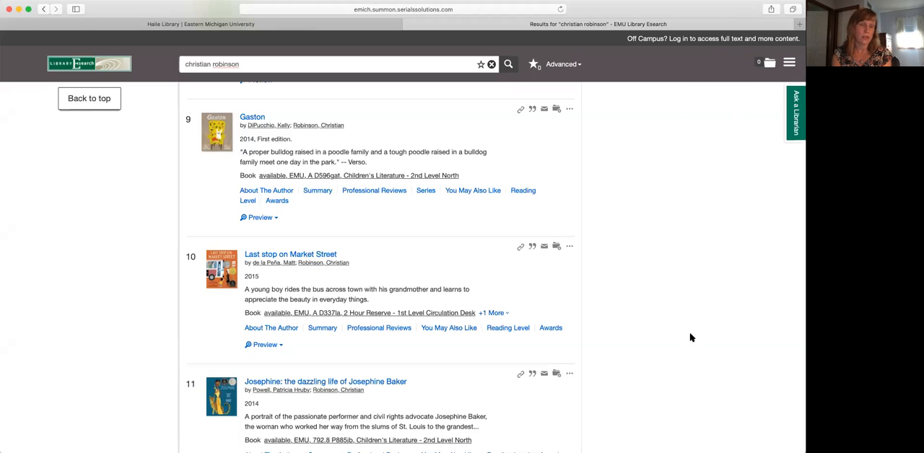
mouse_move(534, 290)
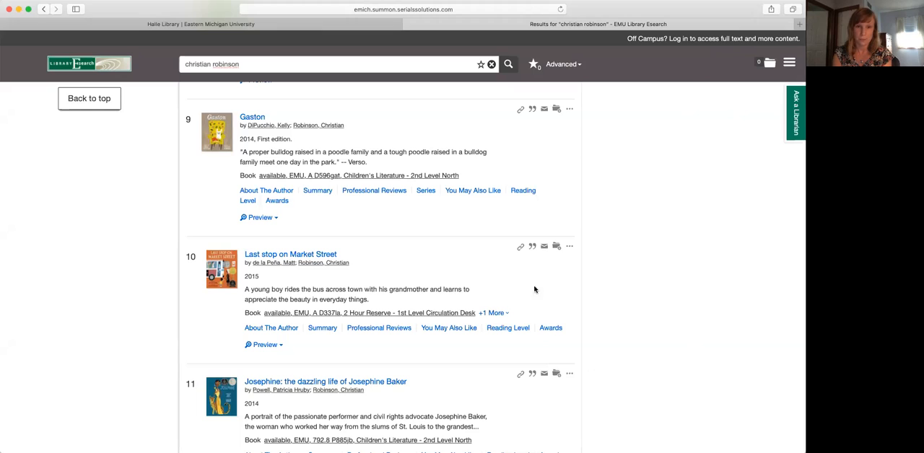
mouse_move(503, 151)
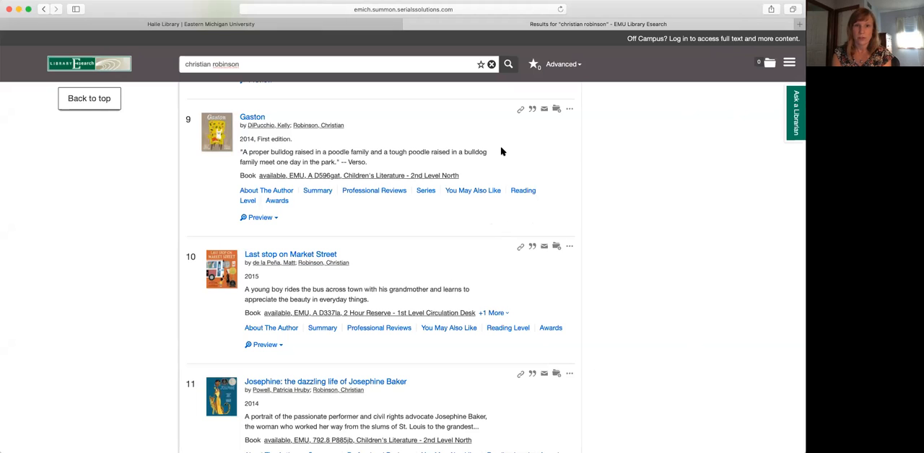
mouse_move(397, 122)
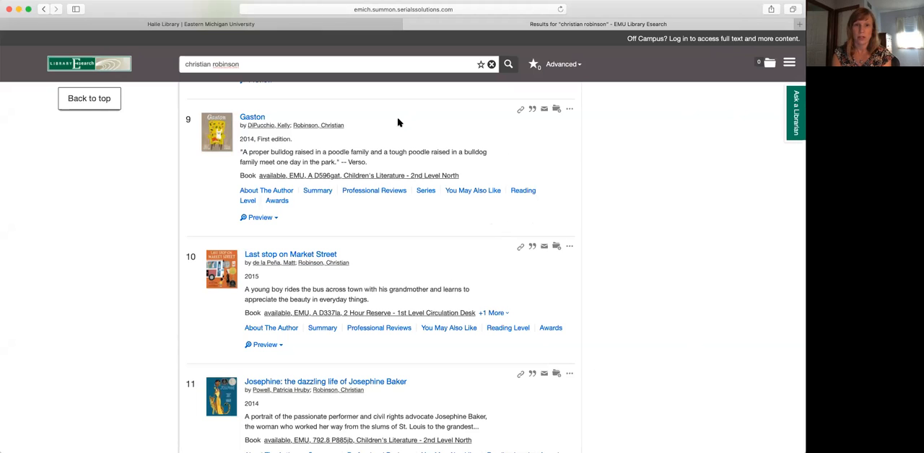
mouse_move(356, 126)
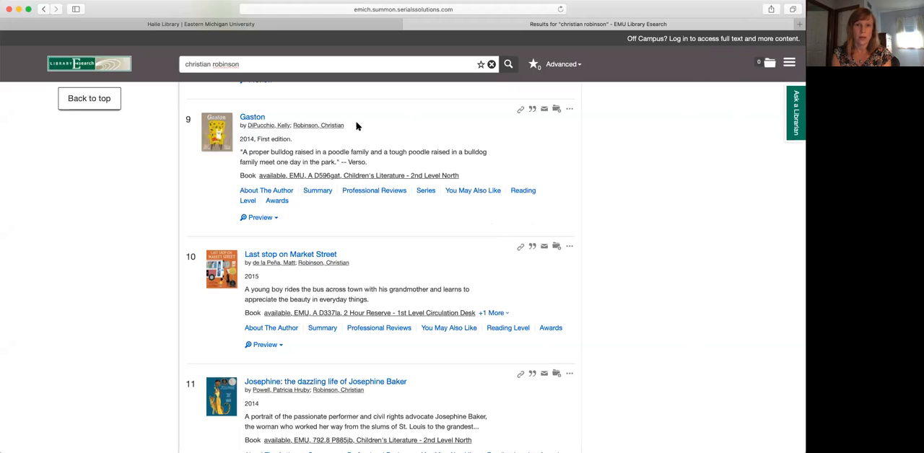
mouse_move(266, 109)
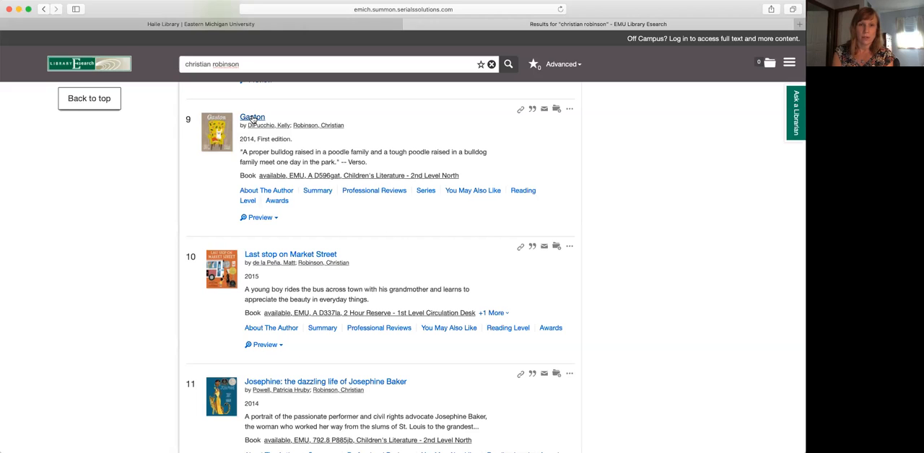
left_click(252, 117)
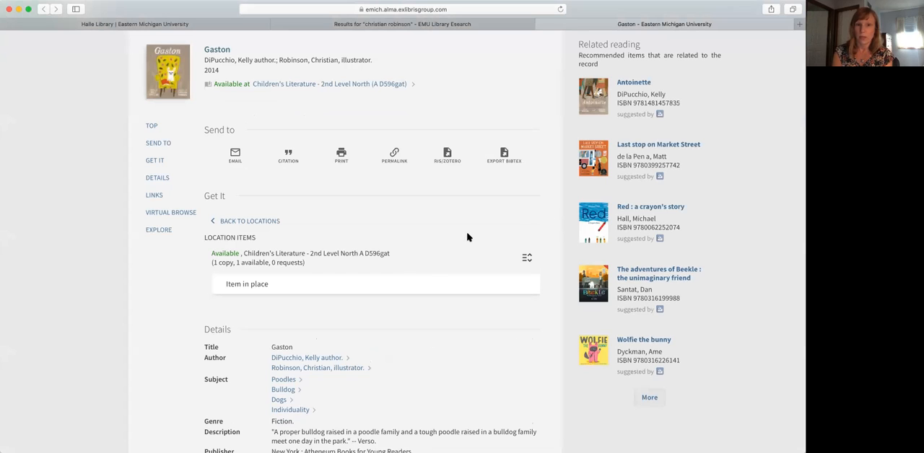
mouse_move(471, 204)
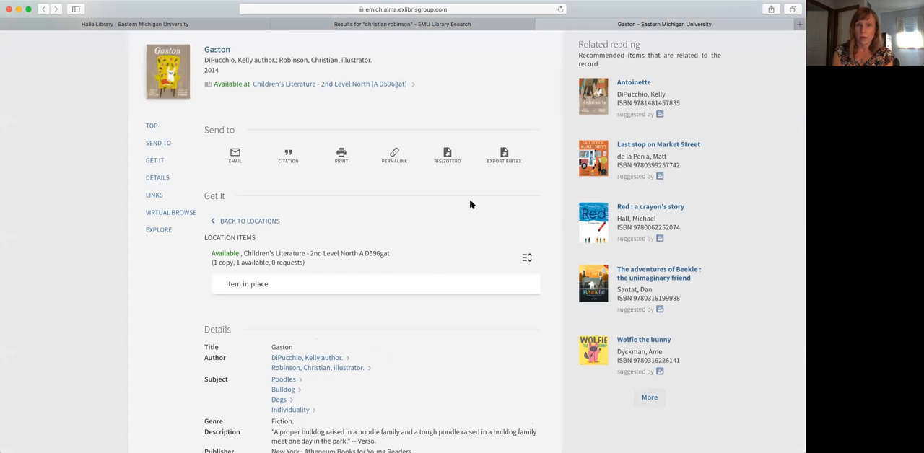
mouse_move(552, 149)
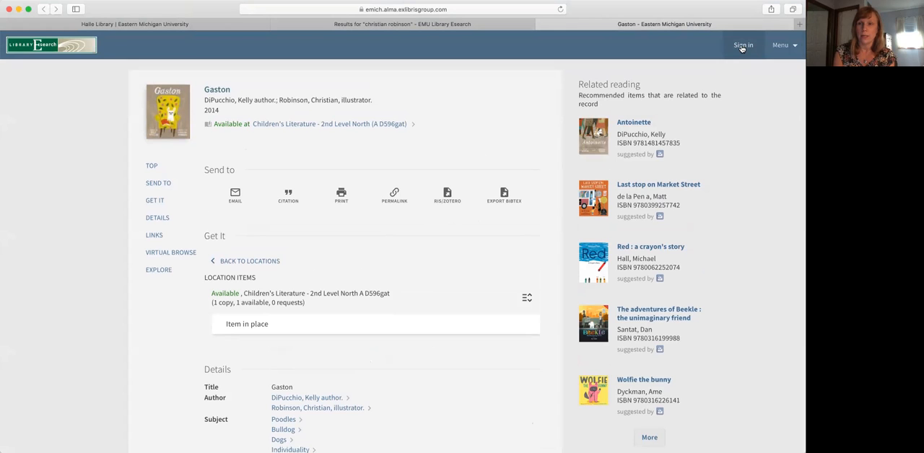
Step: Start signing in to the library account from the Gaston record page
left_click(743, 45)
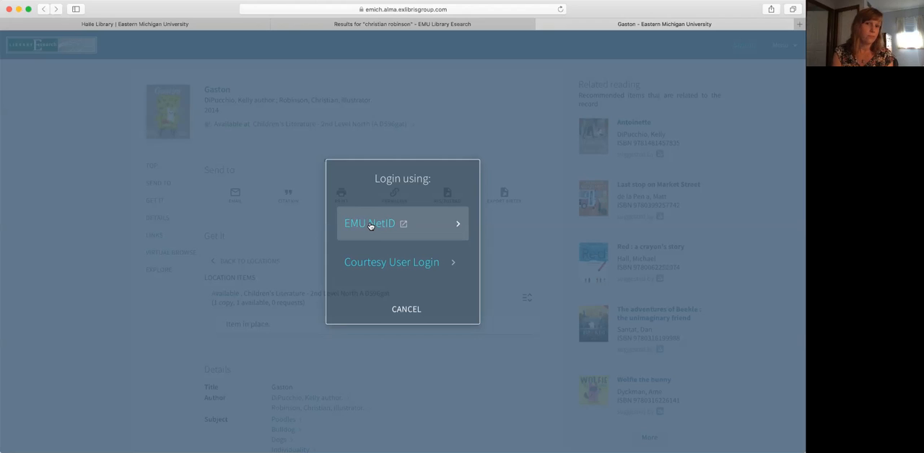
Step: Log in with an EMU NetID from the 'Login using' prompt
left_click(406, 309)
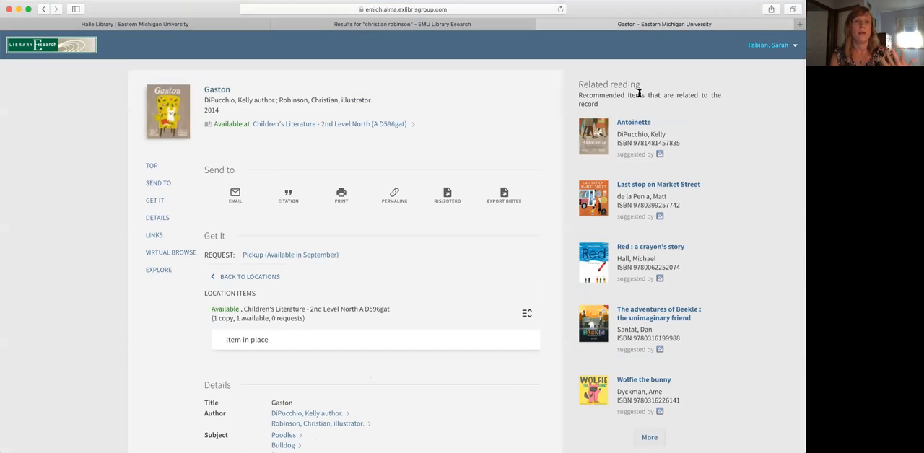
mouse_move(756, 61)
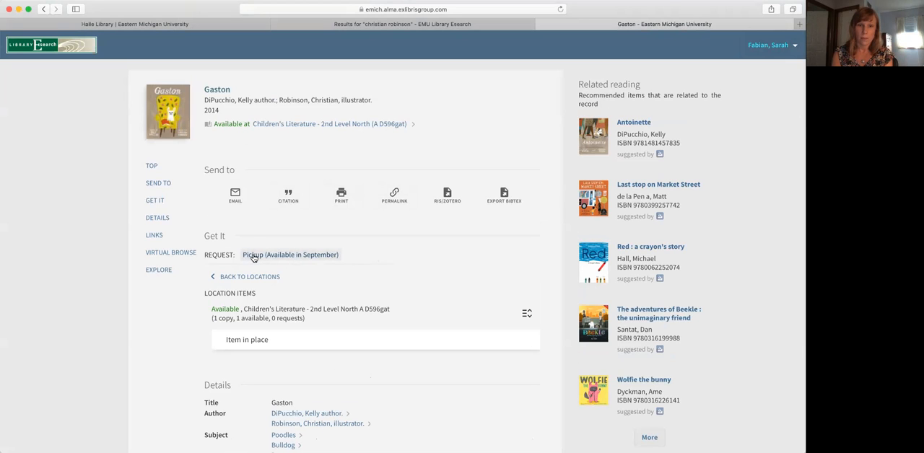
Step: Request Gaston for pickup at EMU and send the request
left_click(290, 254)
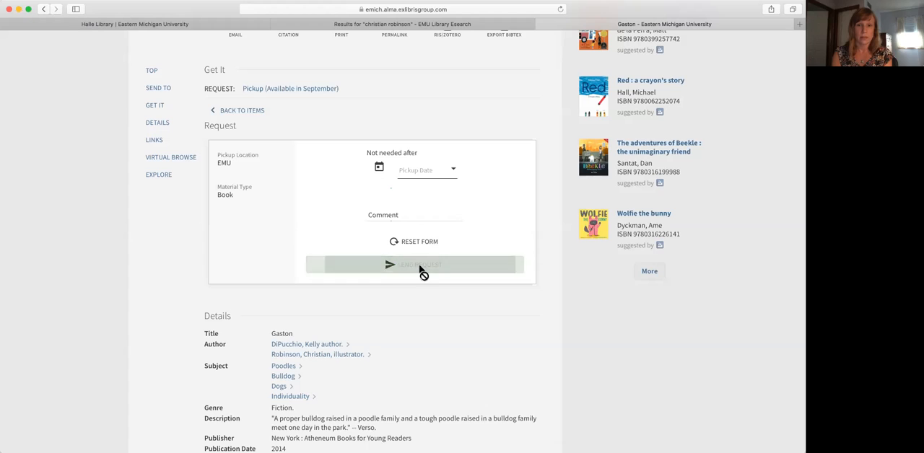
left_click(414, 265)
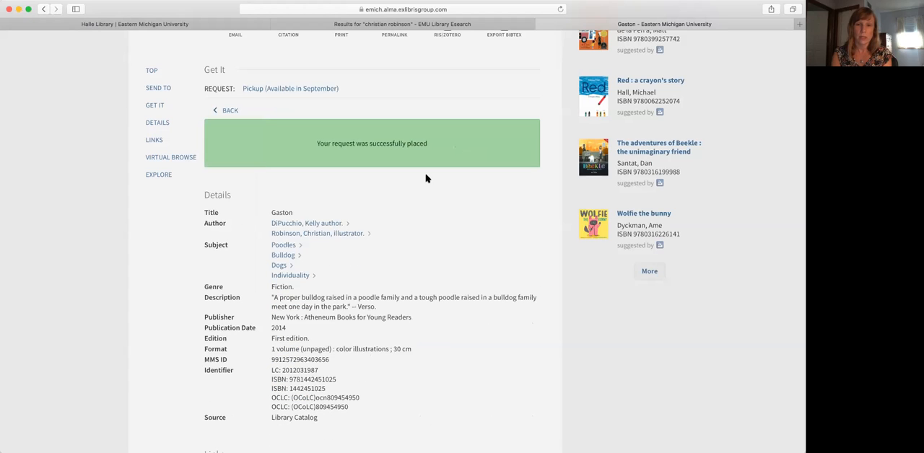
mouse_move(436, 167)
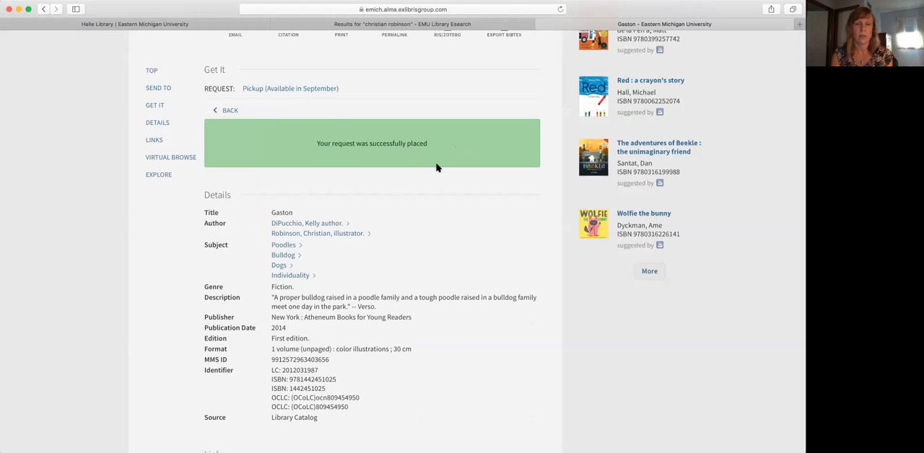
mouse_move(438, 201)
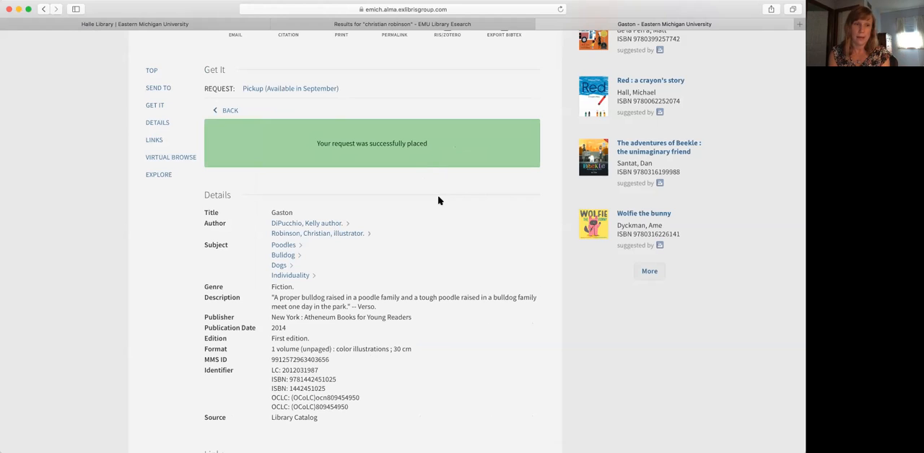
mouse_move(471, 151)
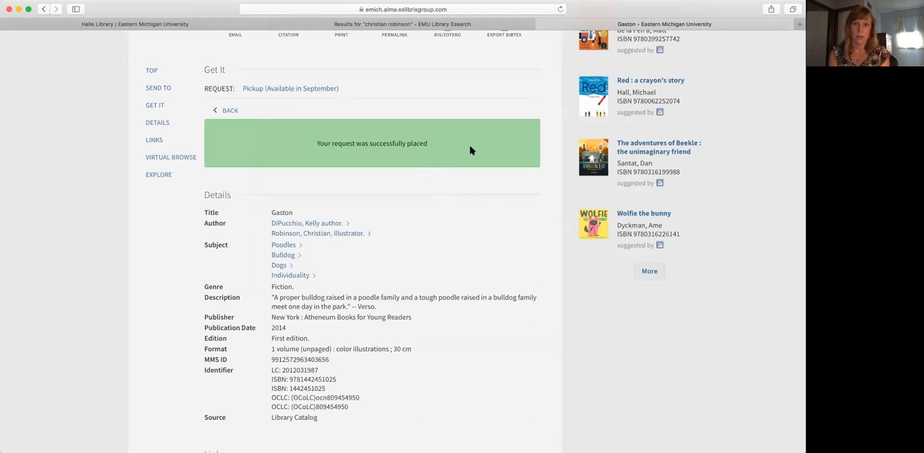
mouse_move(432, 156)
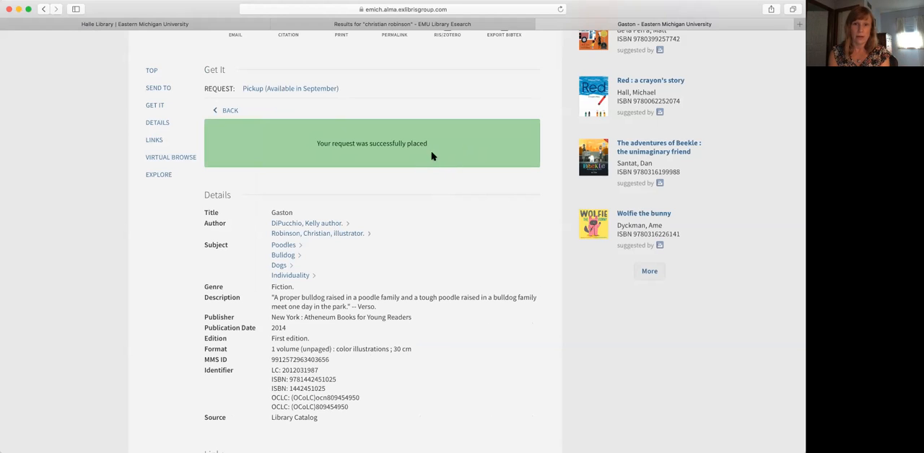